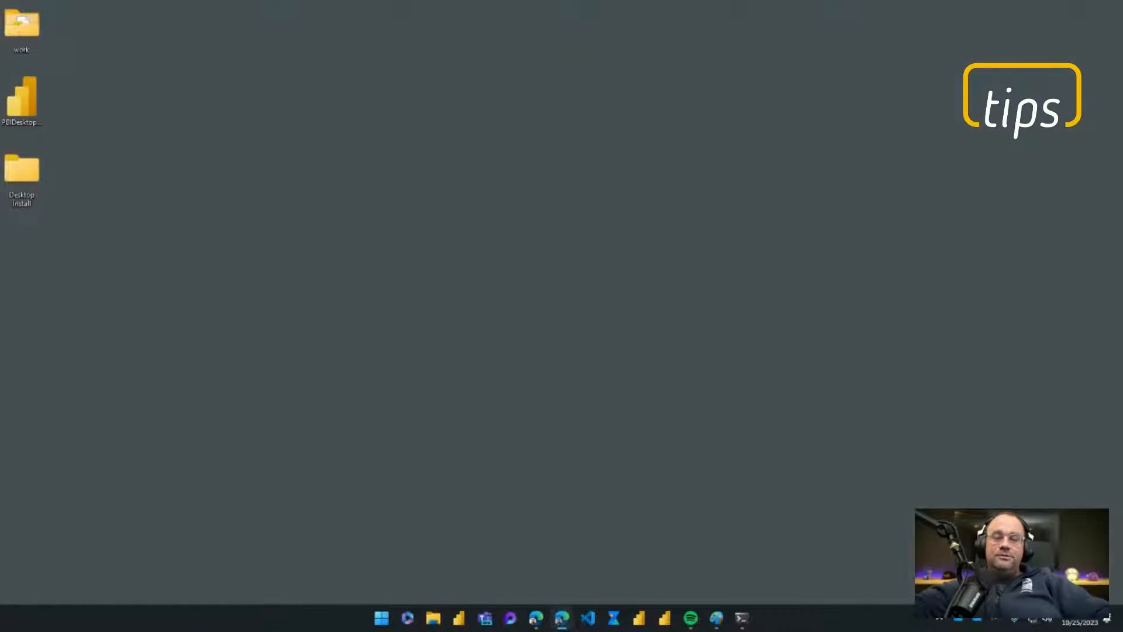
mouse_move(484, 207)
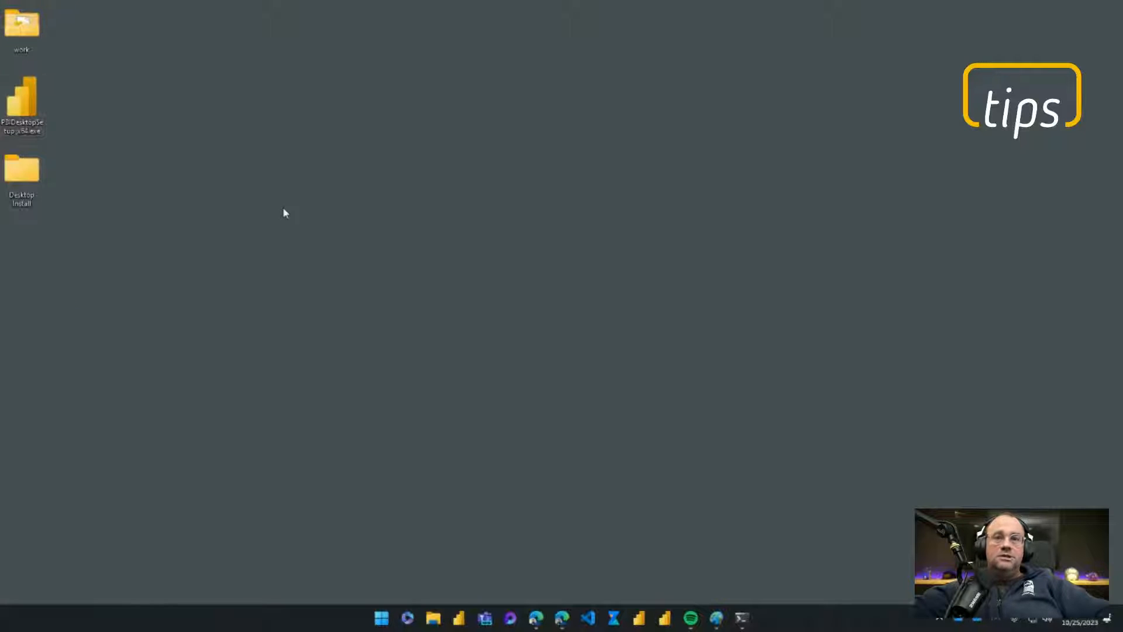
mouse_move(564, 147)
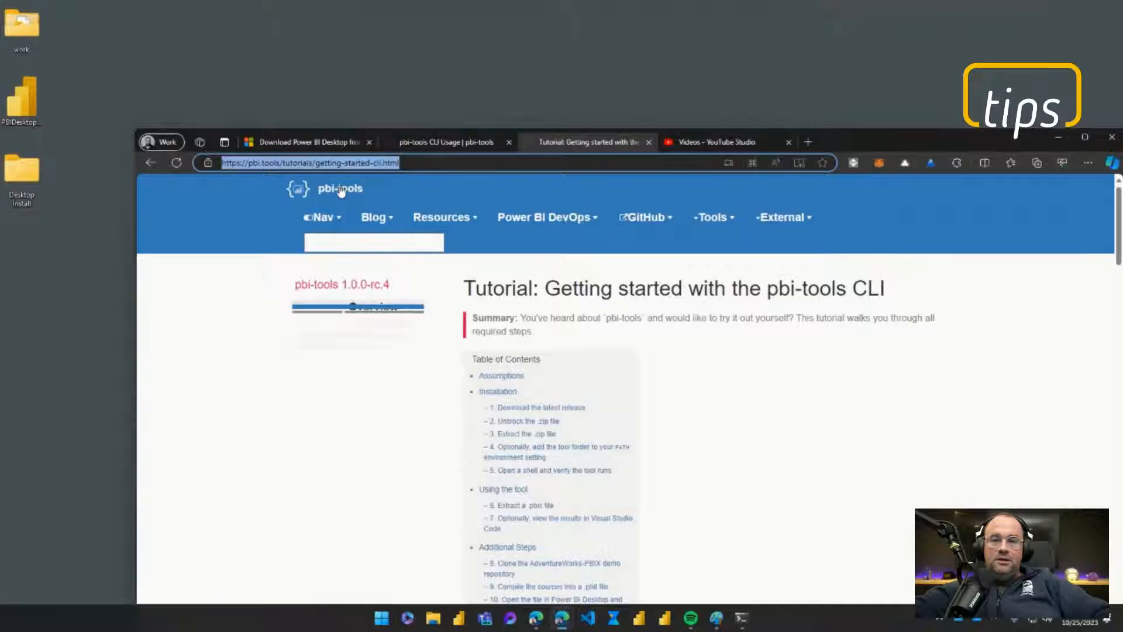
- Go from the pbi-tools home page to the Getting Started tutorial, then minimize the browser
left_click(327, 188)
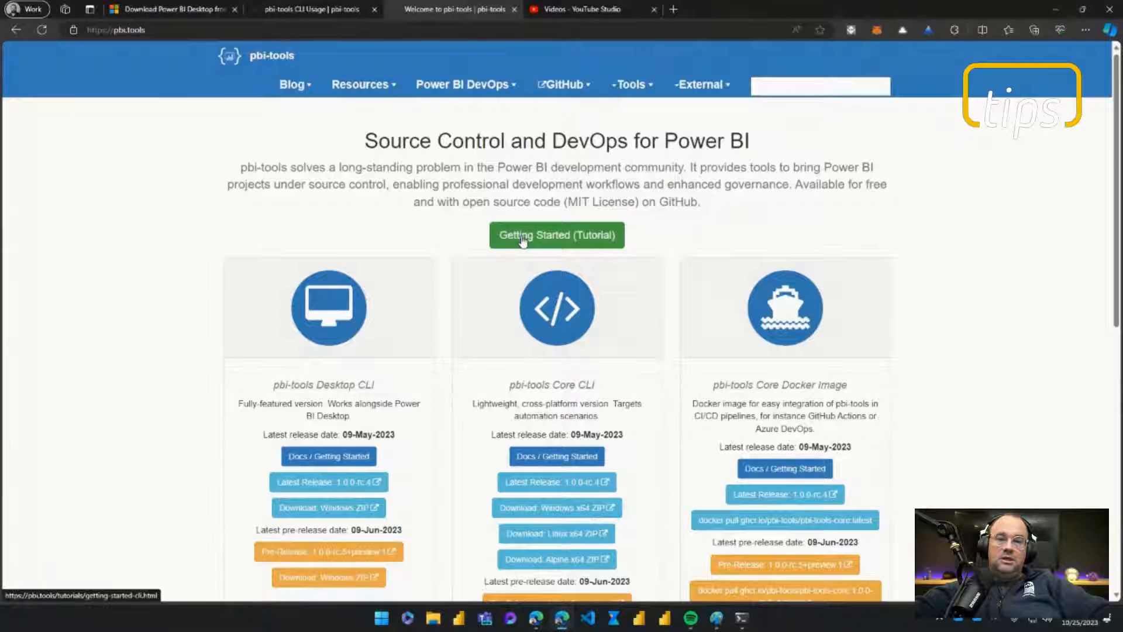
left_click(556, 236)
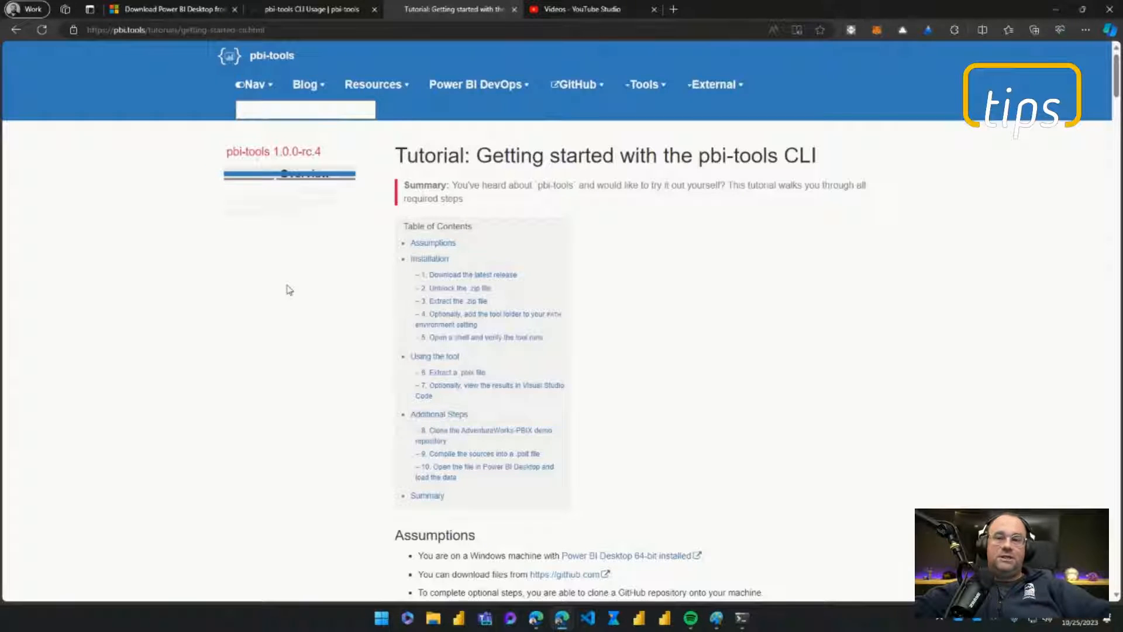
left_click(310, 10)
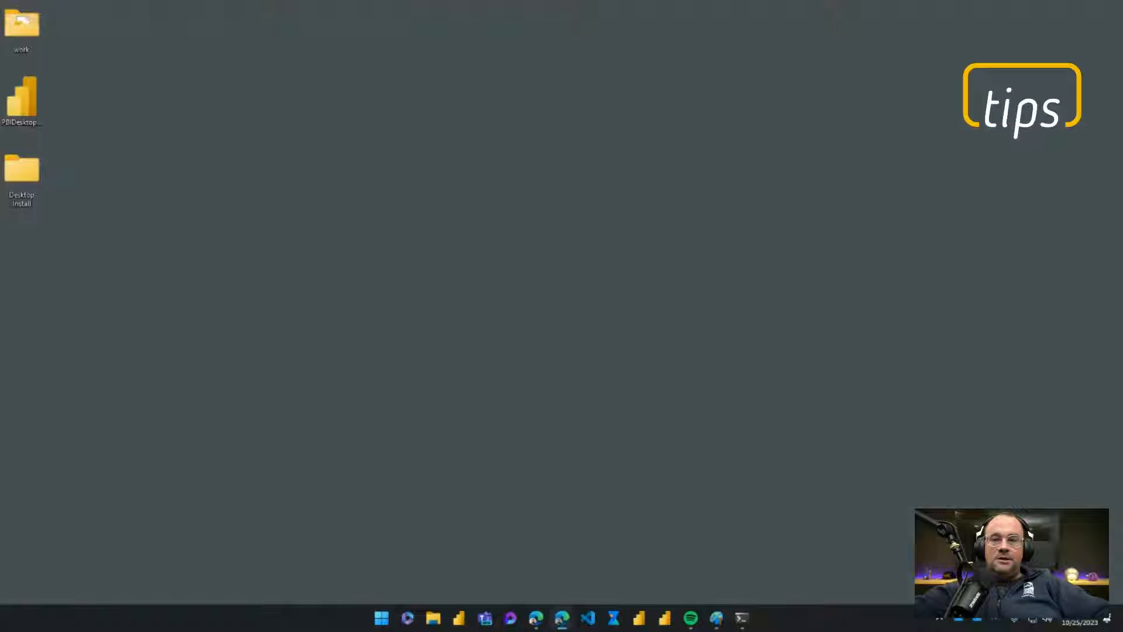
mouse_move(309, 250)
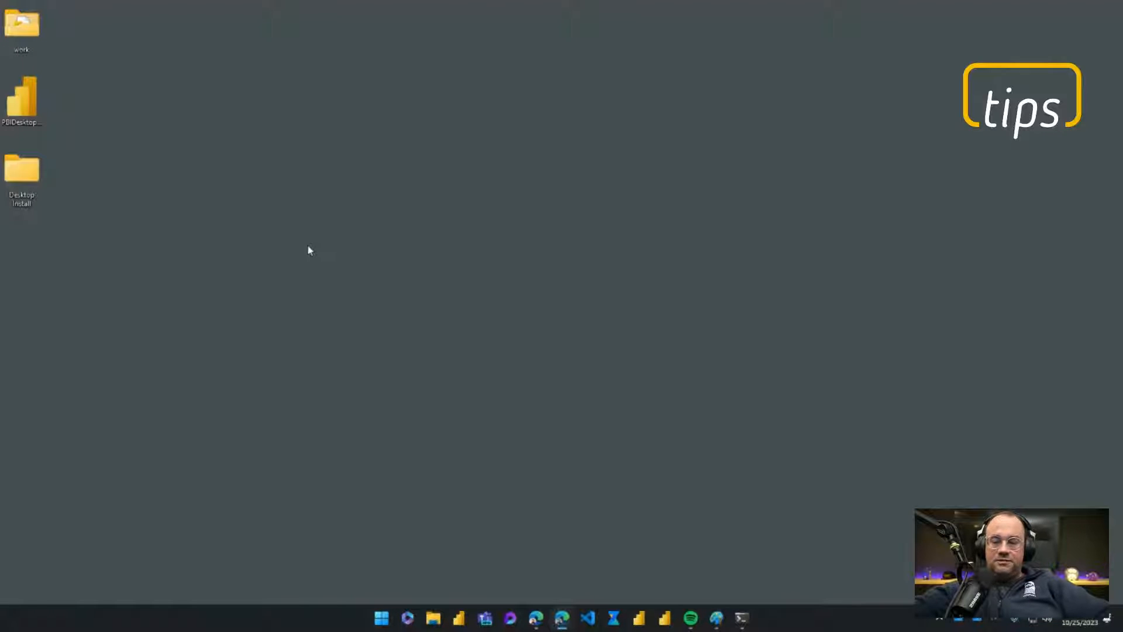
- Restore Edge from the taskbar, showing the Power BI Blog's October 2023 feature summary
left_click(22, 100)
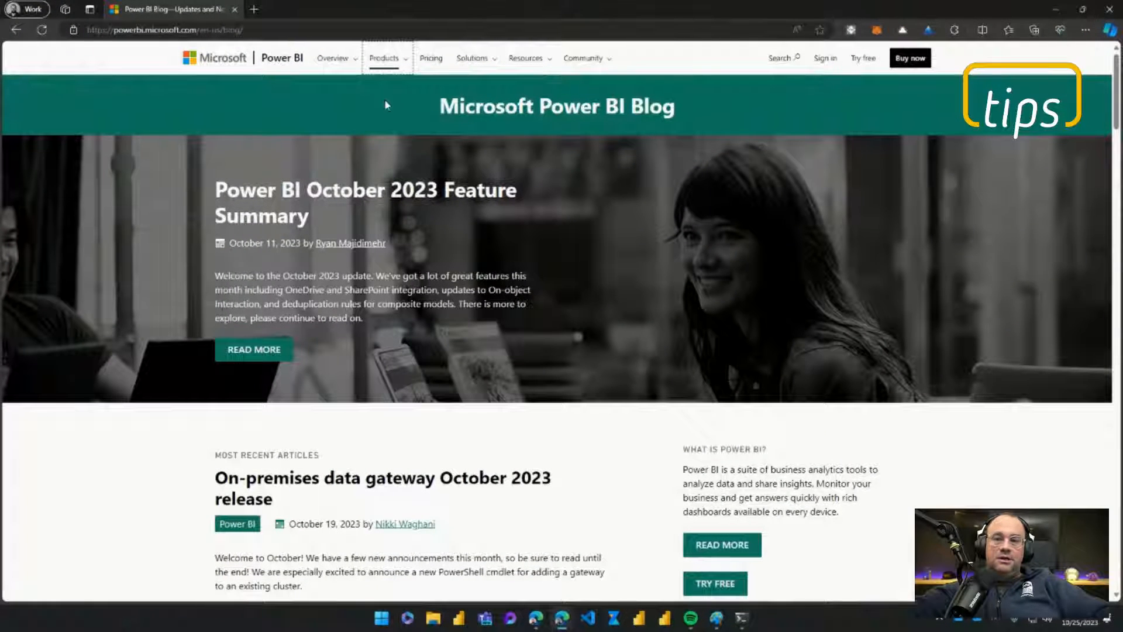
- Download PBIDesktopSetup_x64.exe from the Power BI Desktop download options, then minimize the browser
left_click(385, 58)
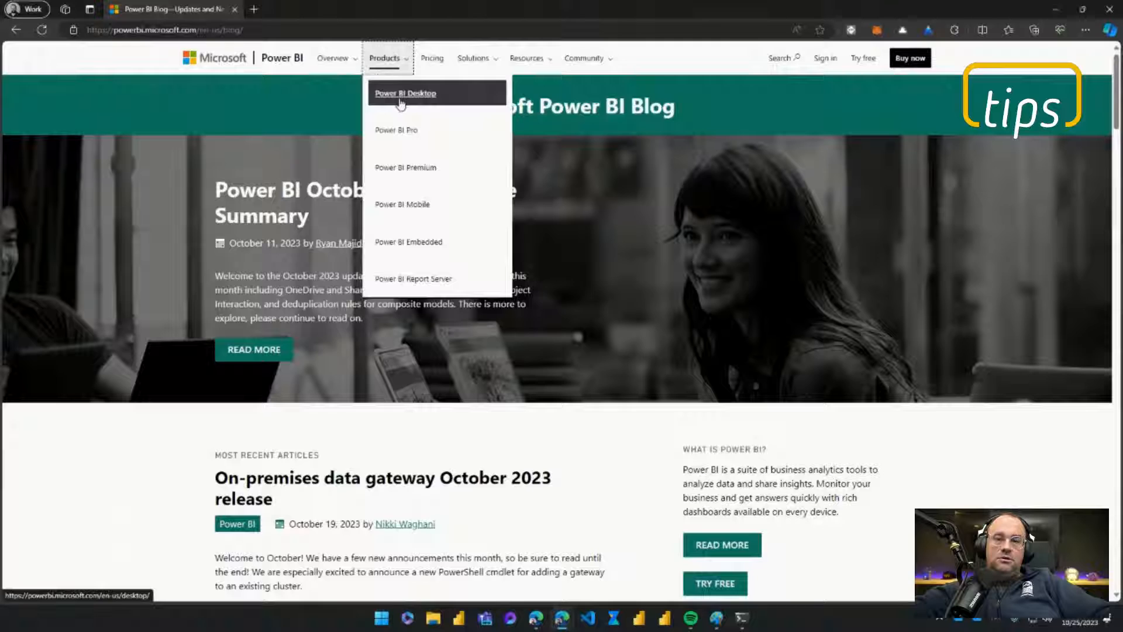
left_click(405, 93)
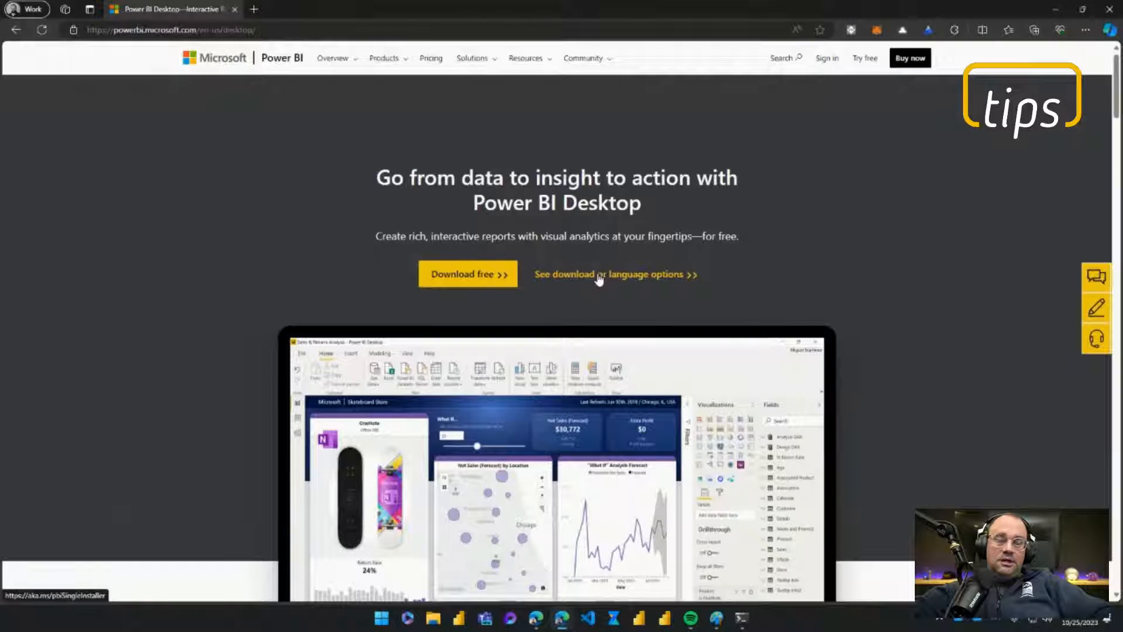
left_click(609, 274)
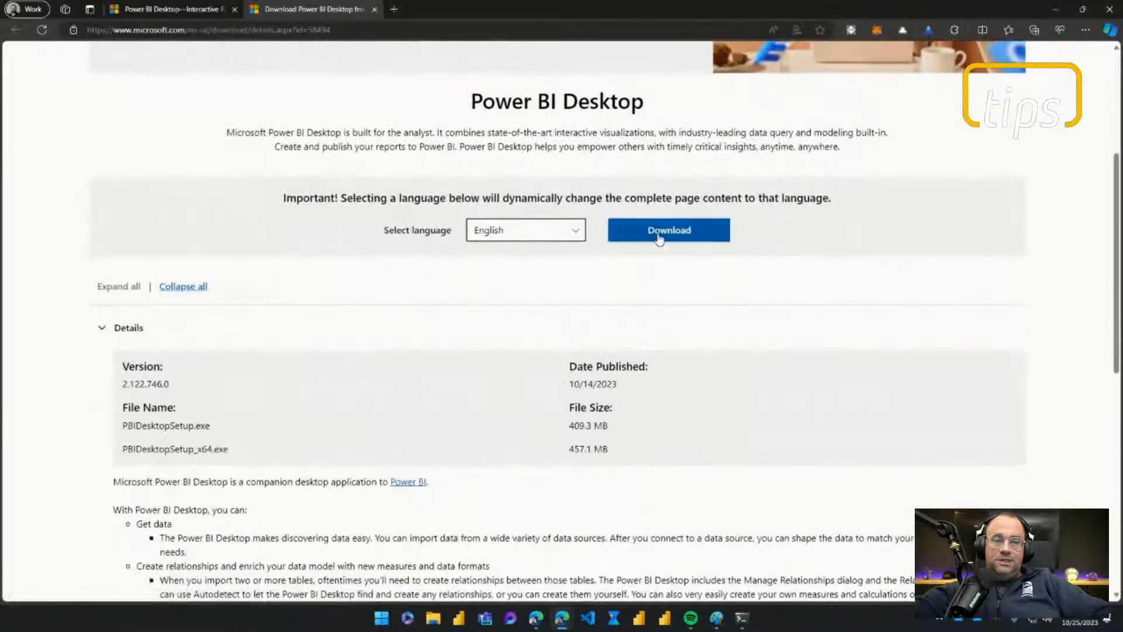
left_click(668, 230)
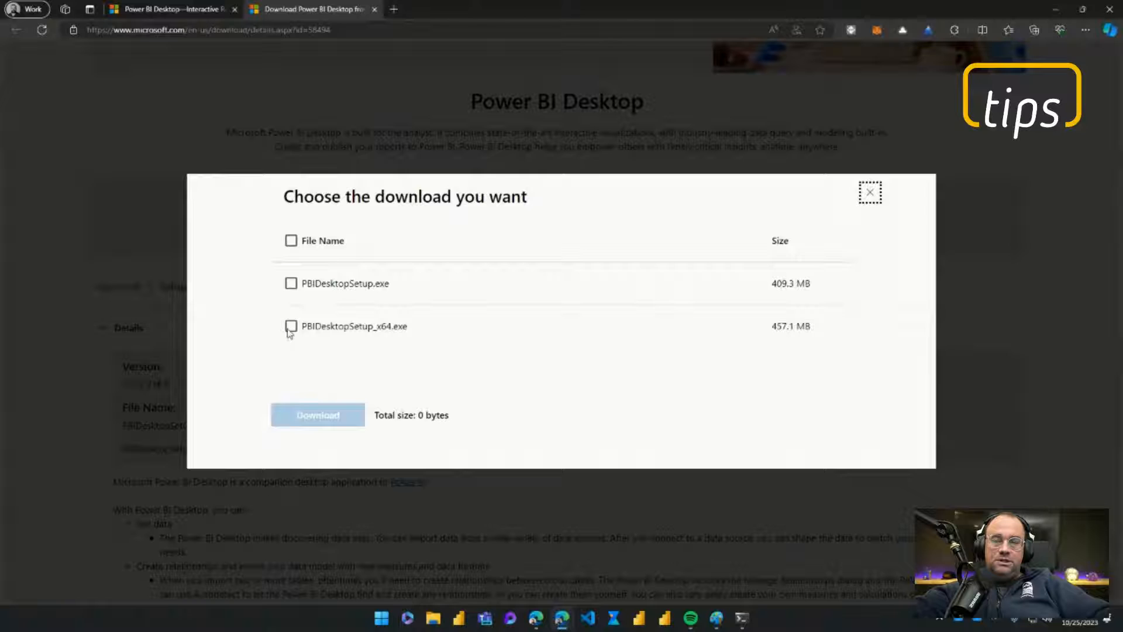
left_click(292, 326)
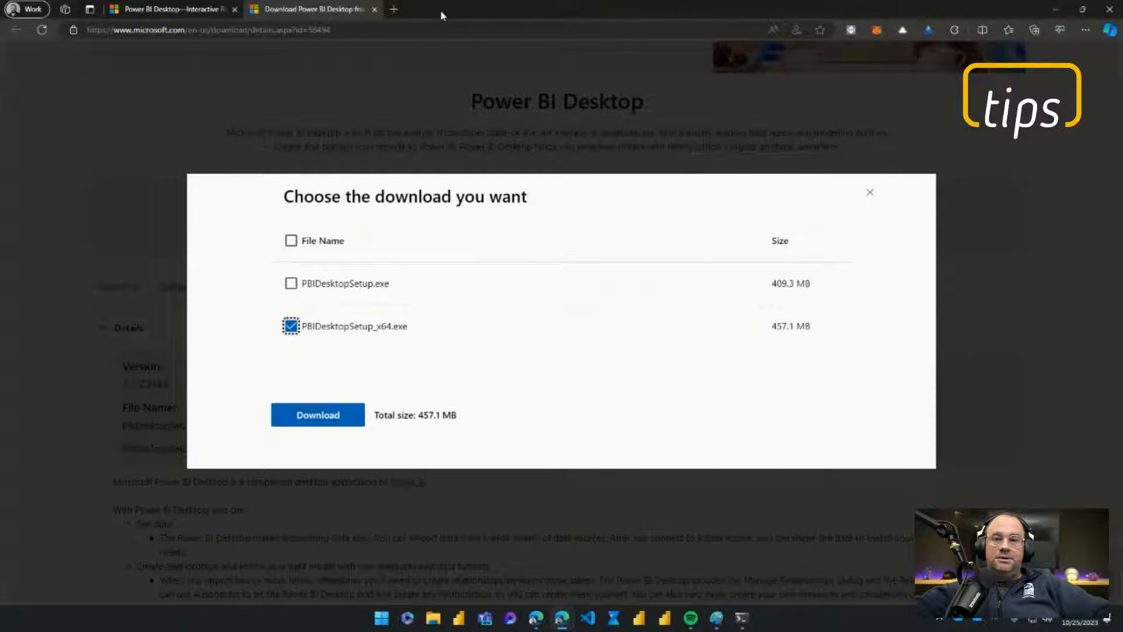
left_click(317, 415)
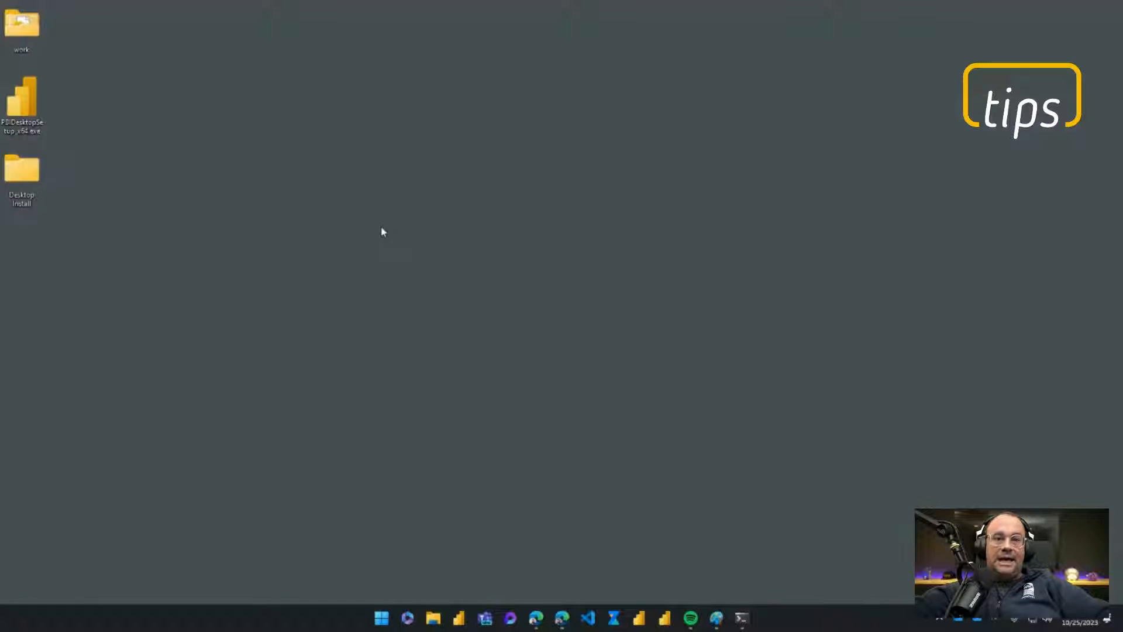
mouse_move(640, 493)
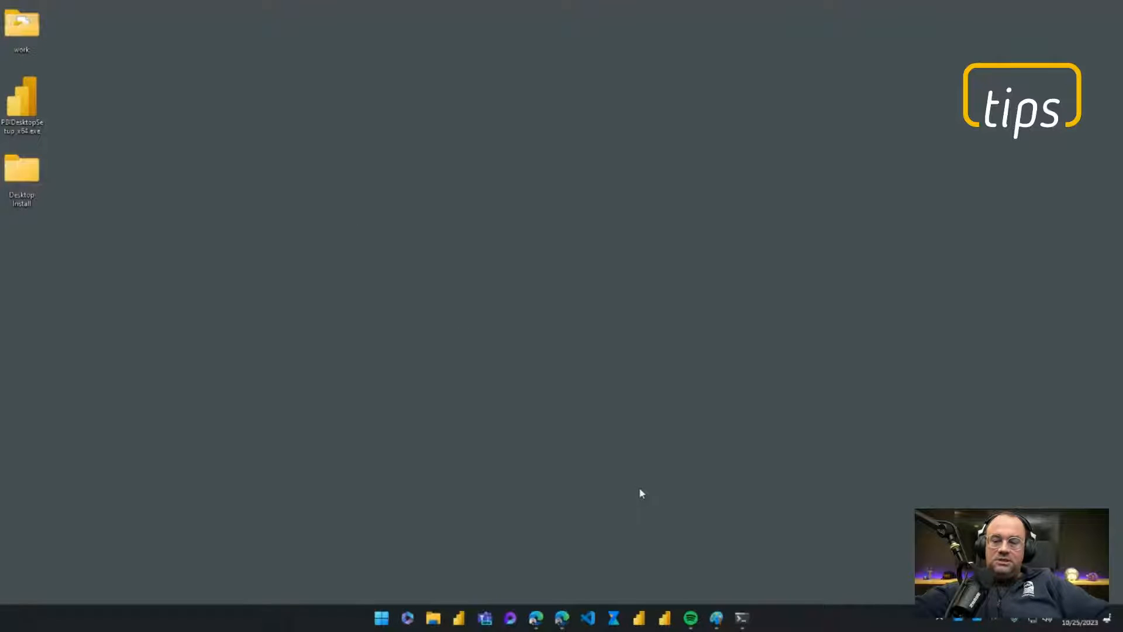
- Launch Command Prompt by searching 'cmd' from the Start menu
left_click(381, 618)
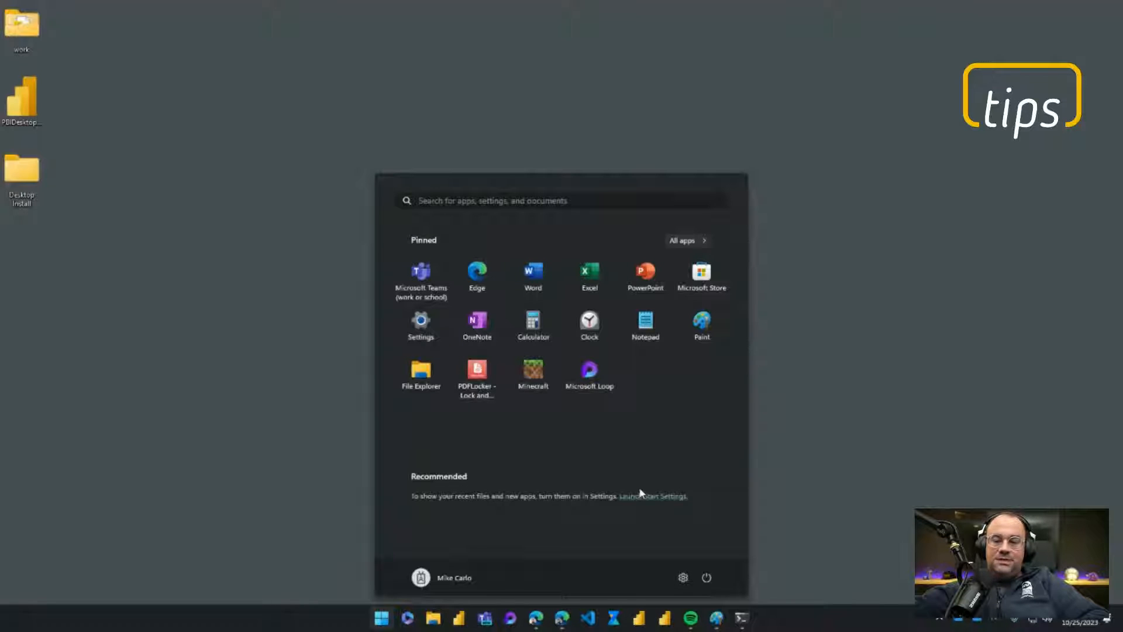
type("cmd")
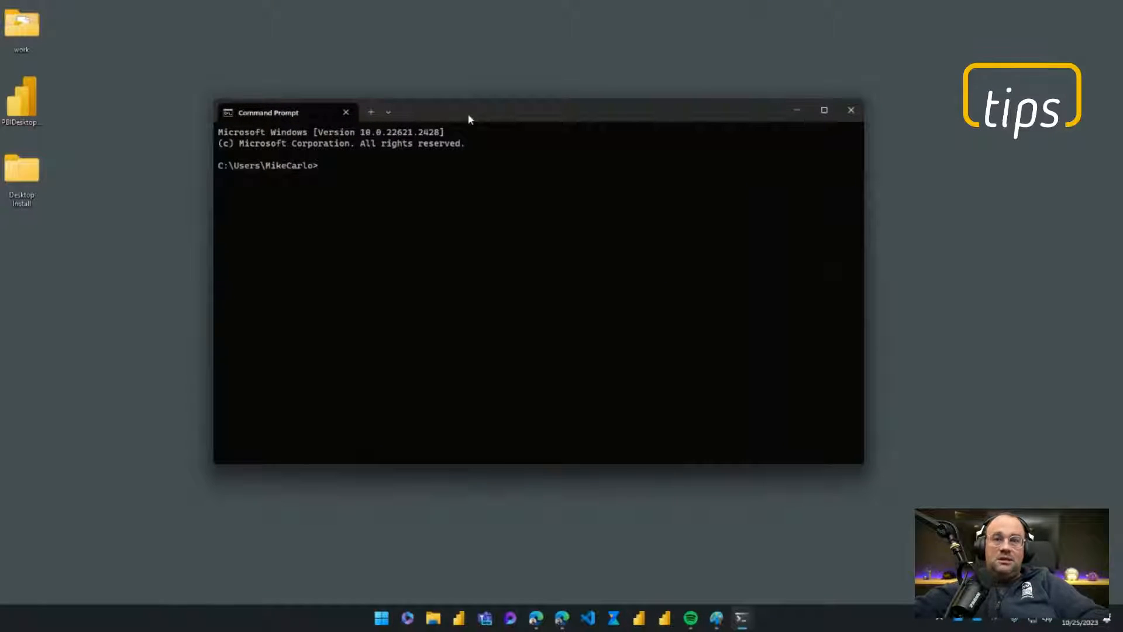
- Run pbi-tools, maximize the console, and scroll through its help listing of commands
type("p")
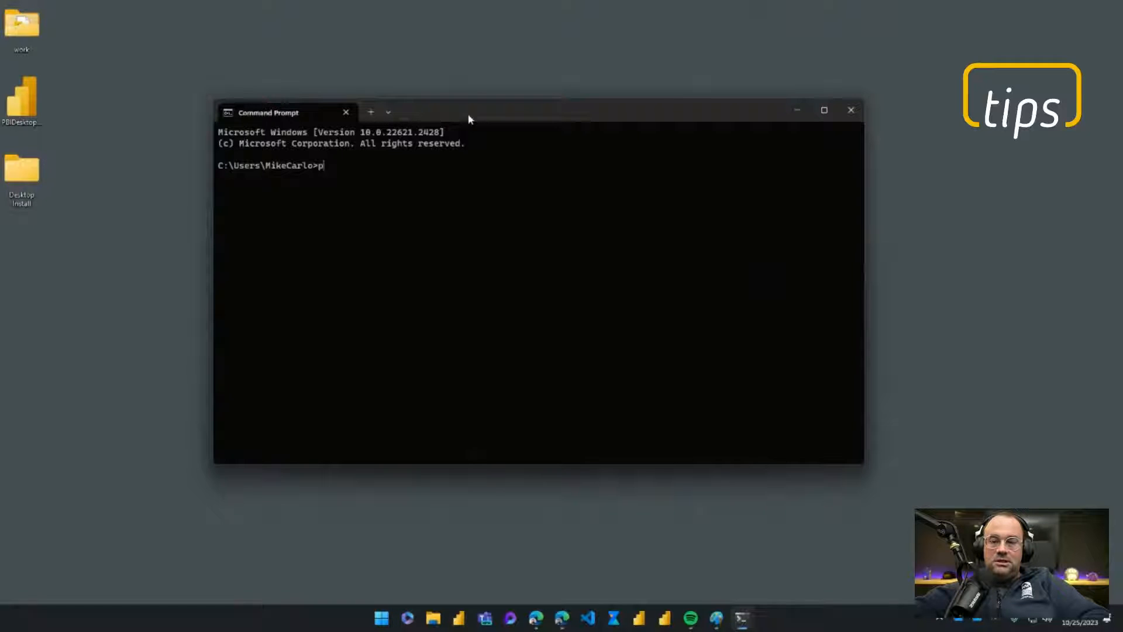
type("bi-tools")
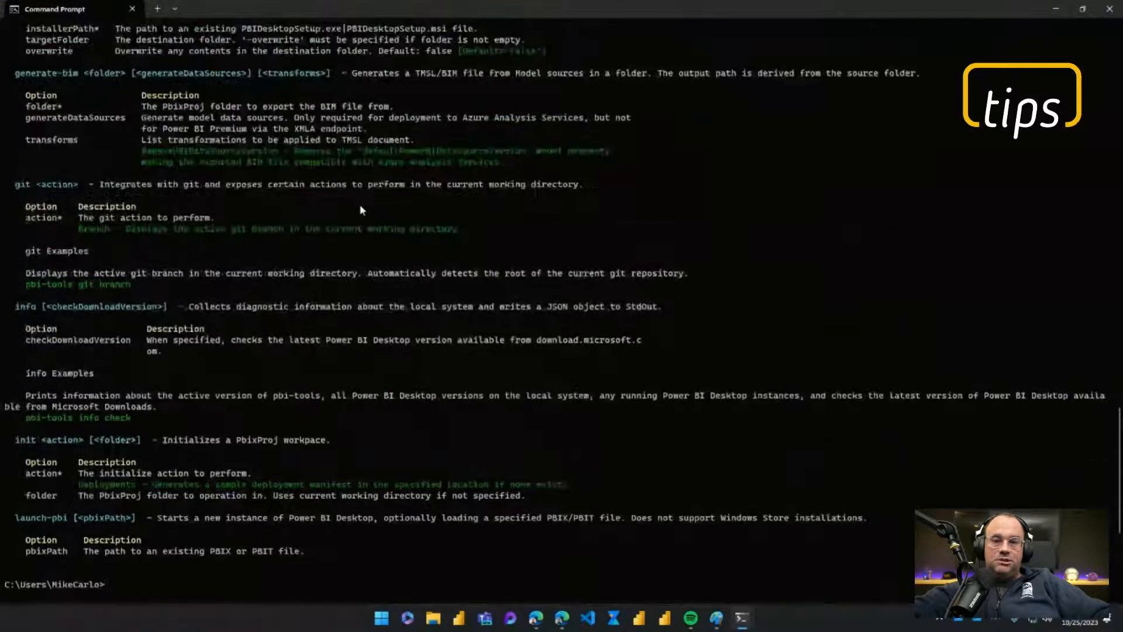
scroll("up", 3)
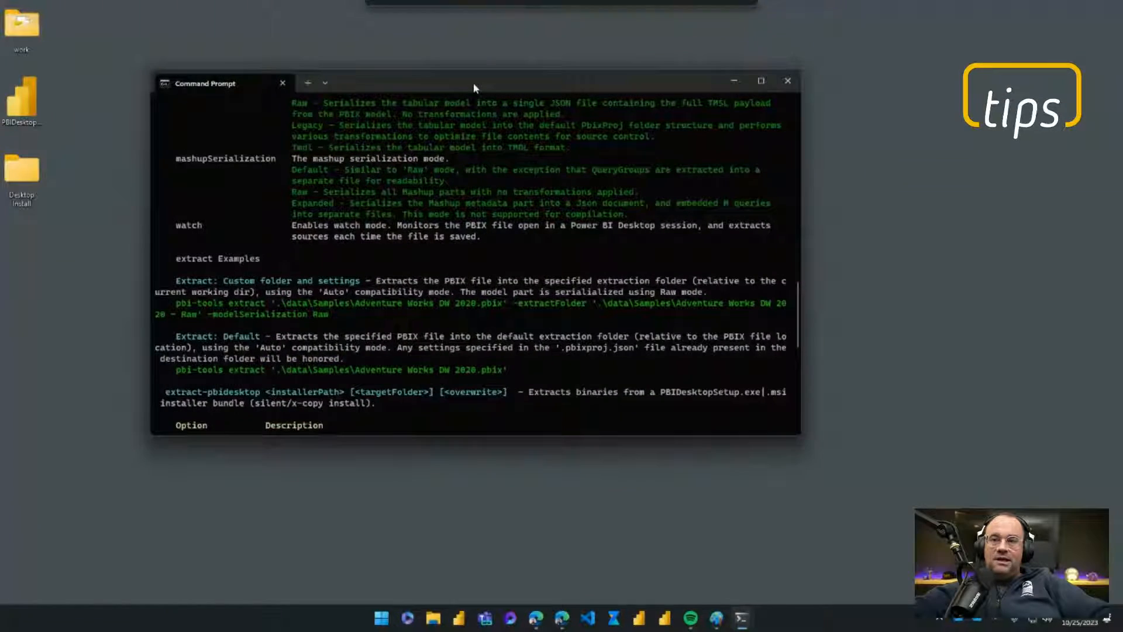
left_click(761, 80)
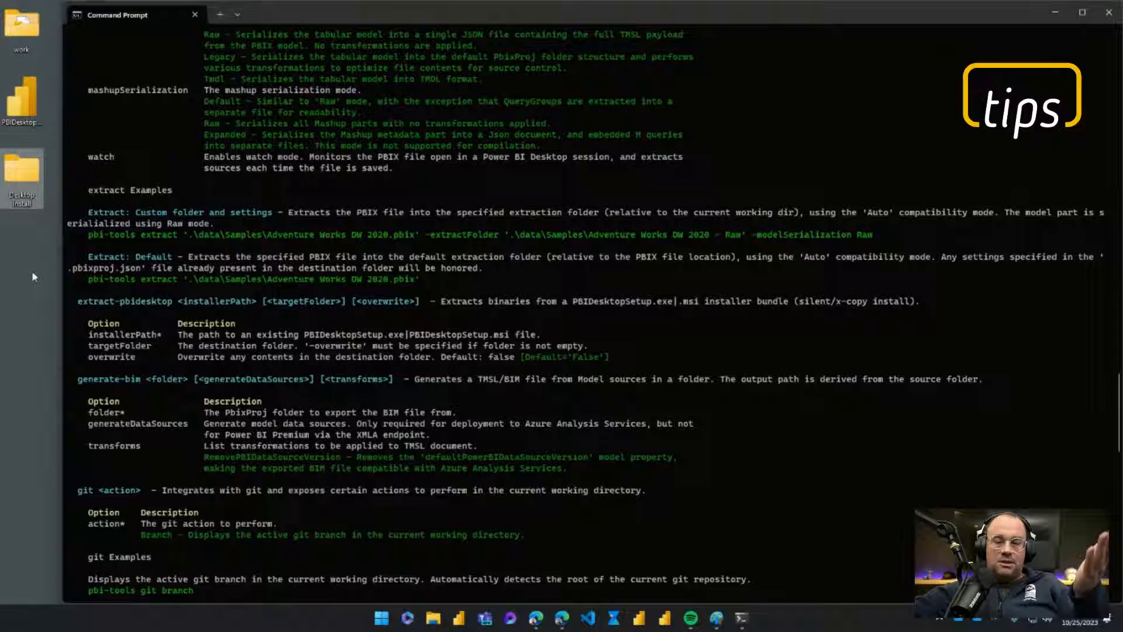
scroll("down", 3)
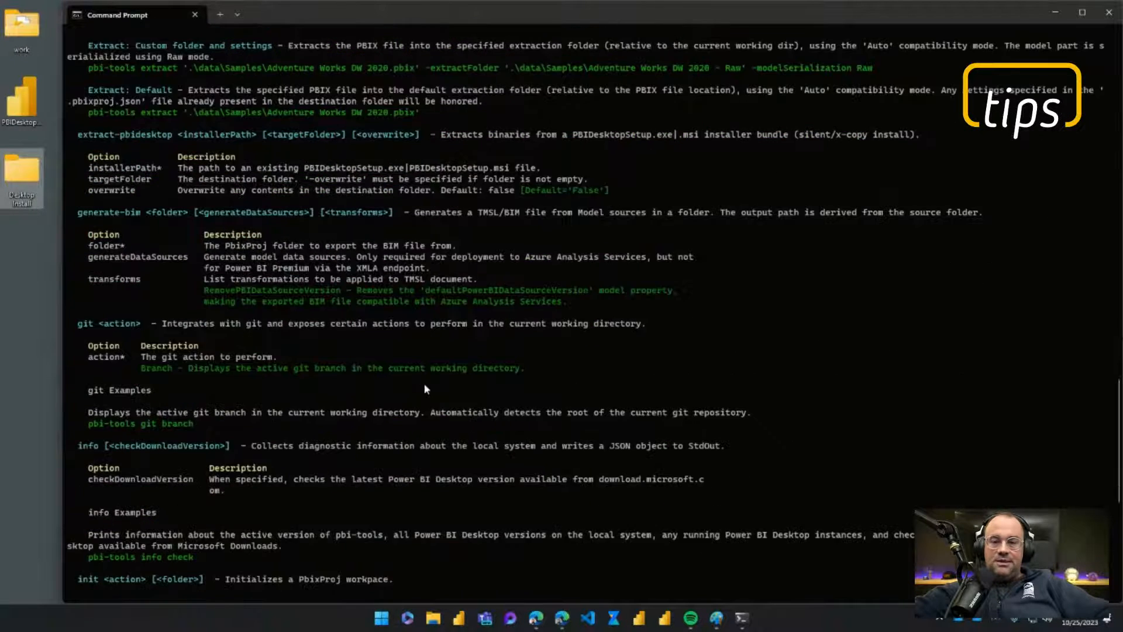
scroll("down", 3)
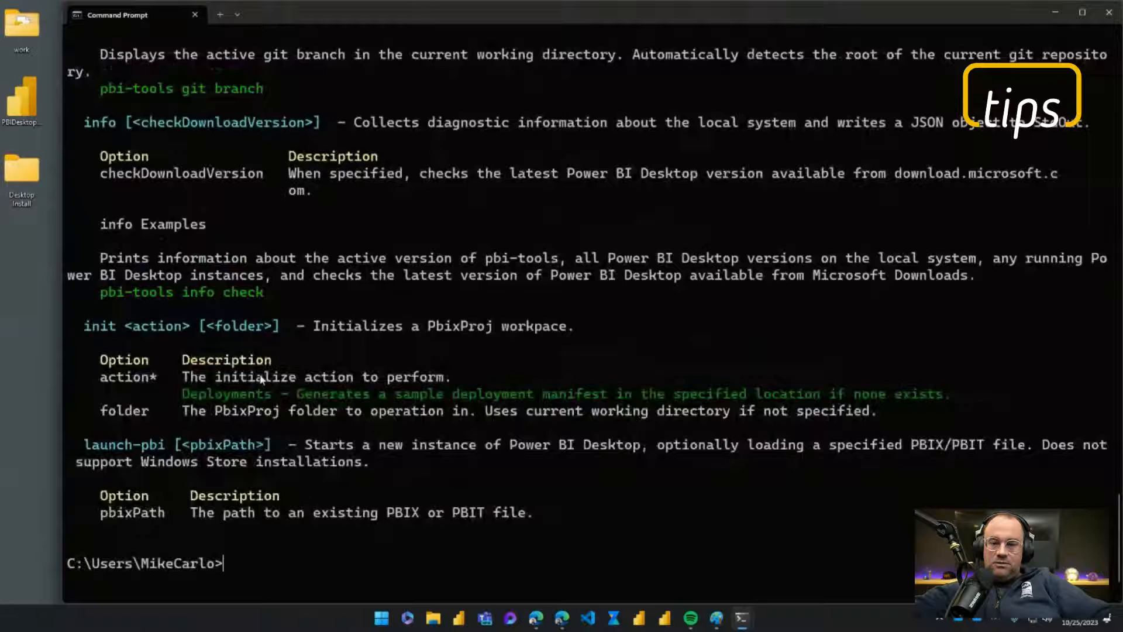
scroll("down", 3)
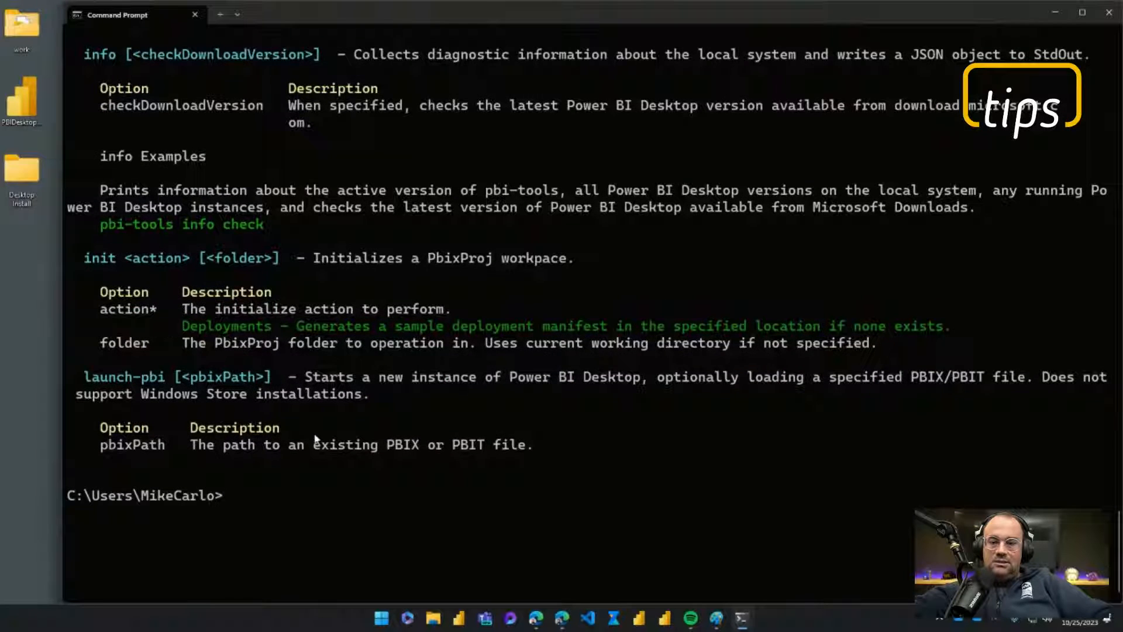
type("pbi")
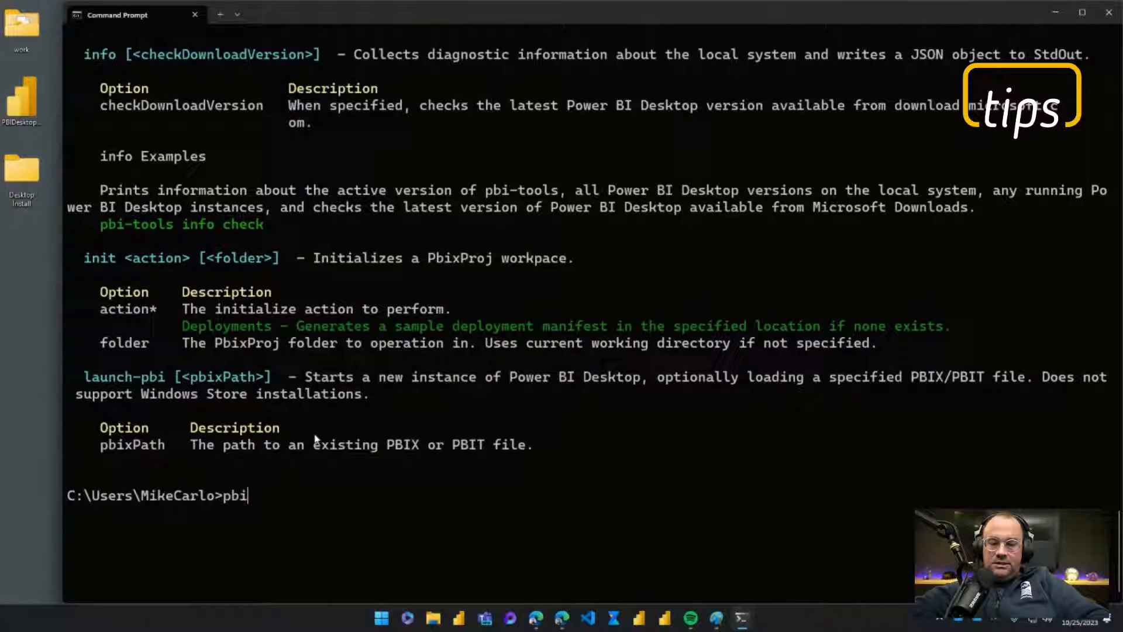
- Type the command 'pbi-tools extract-pbidesktop' without its arguments yet
type("-tools")
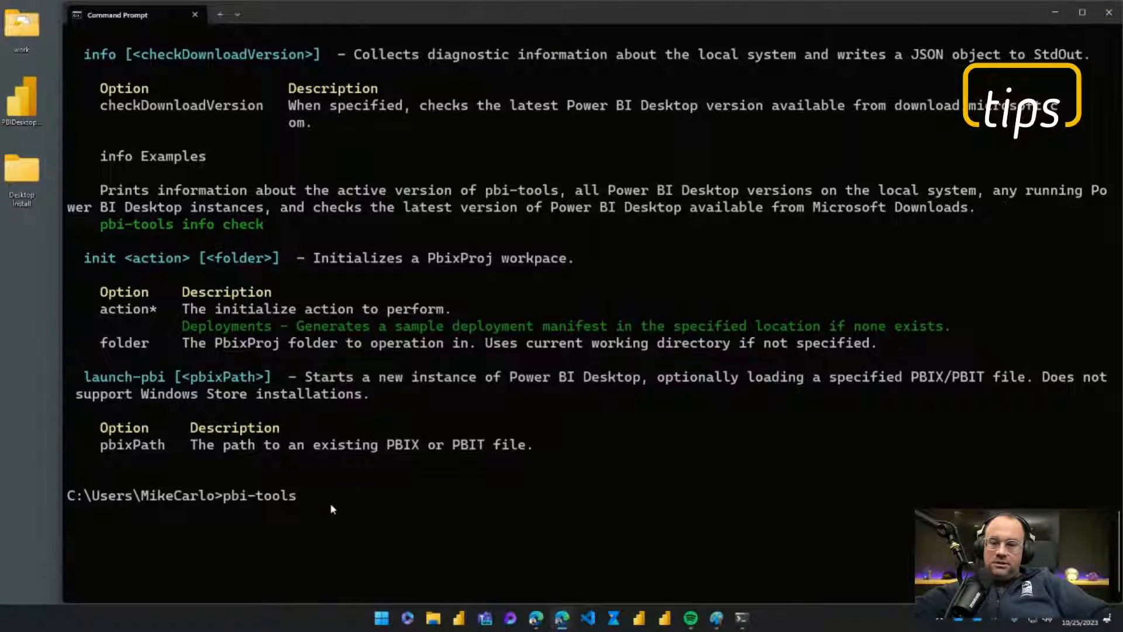
type("e")
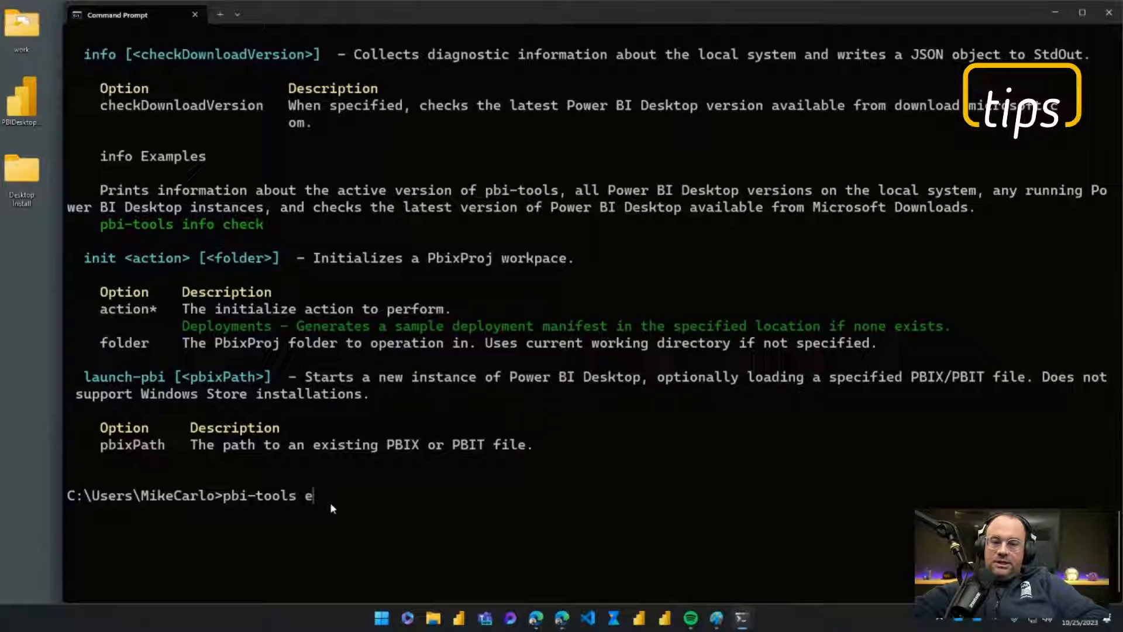
type("xtract-")
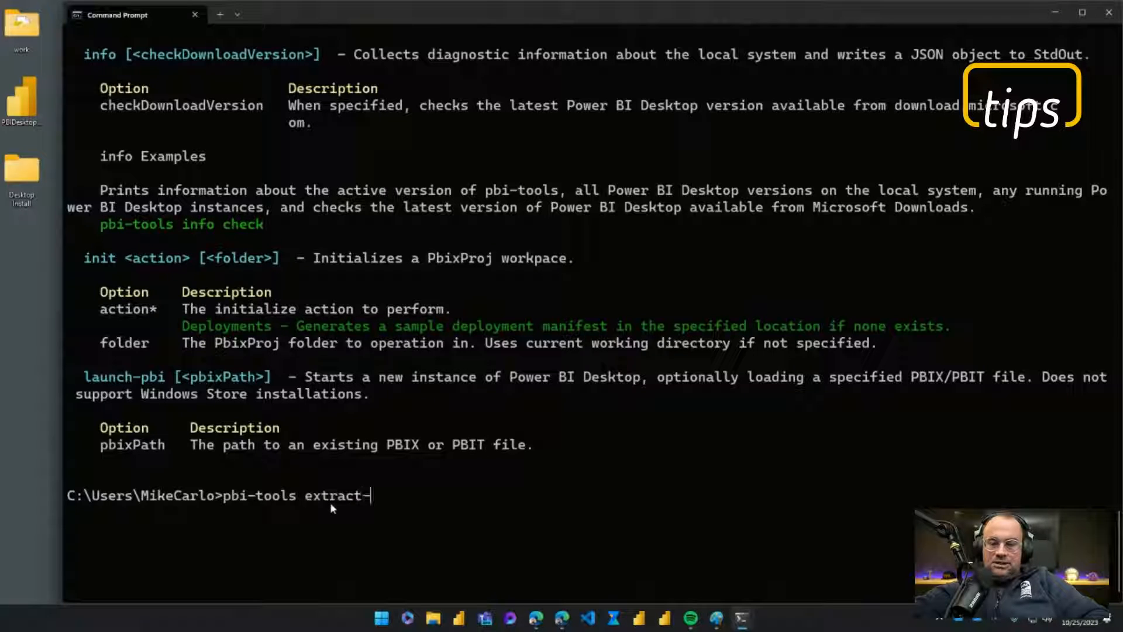
type("pbidesktop")
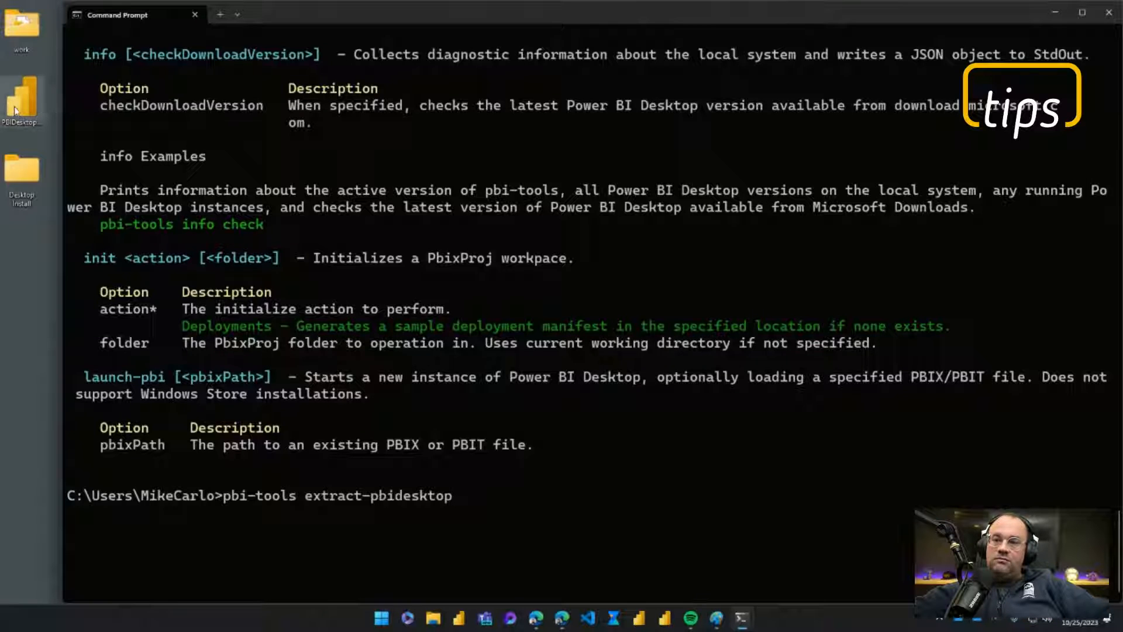
- Paste the quoted paths to PBIDesktopSetup_x64.exe and the 'Desktop Install' folder as arguments
right_click(22, 100)
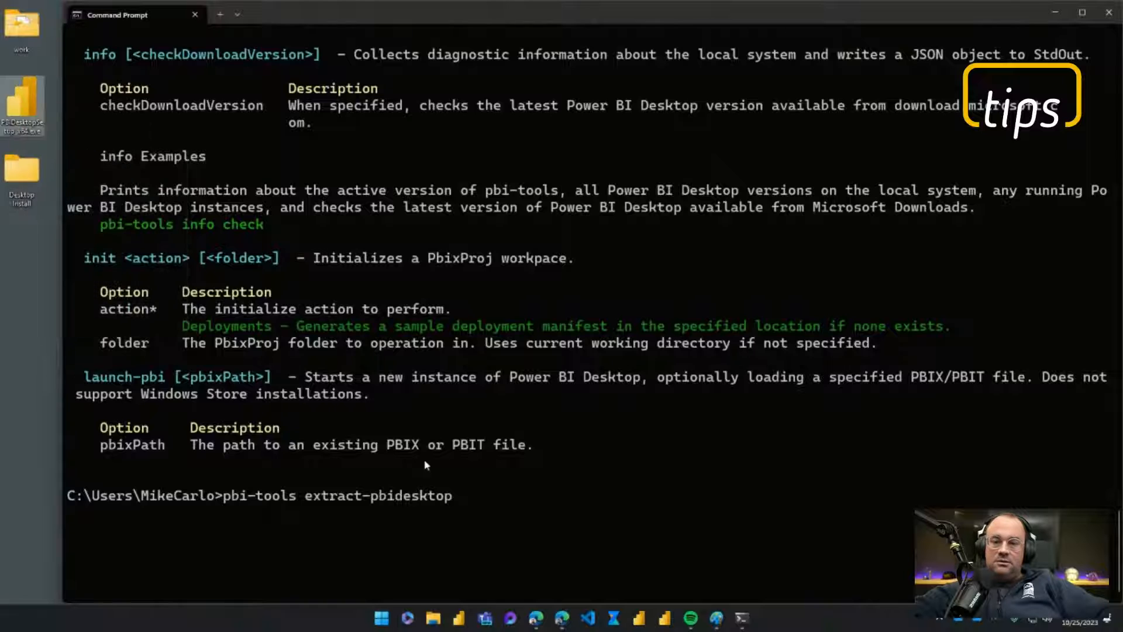
type("\"C:\\Users\\MikeCarlo\\Desktop\\PBIDesktopSetup_x64.exe\"")
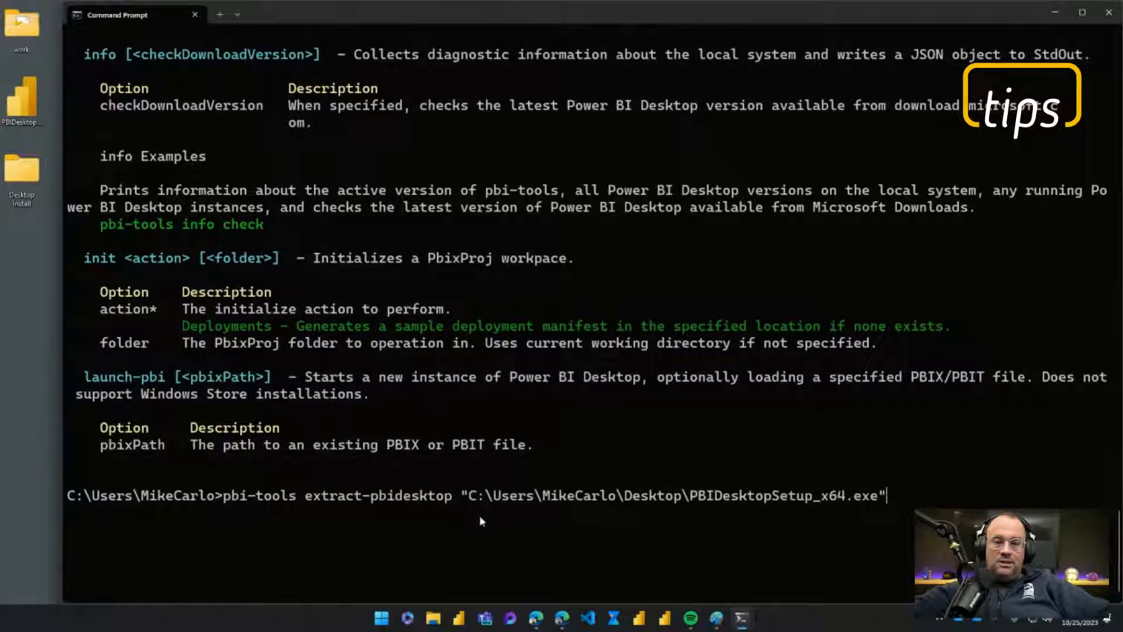
mouse_move(799, 521)
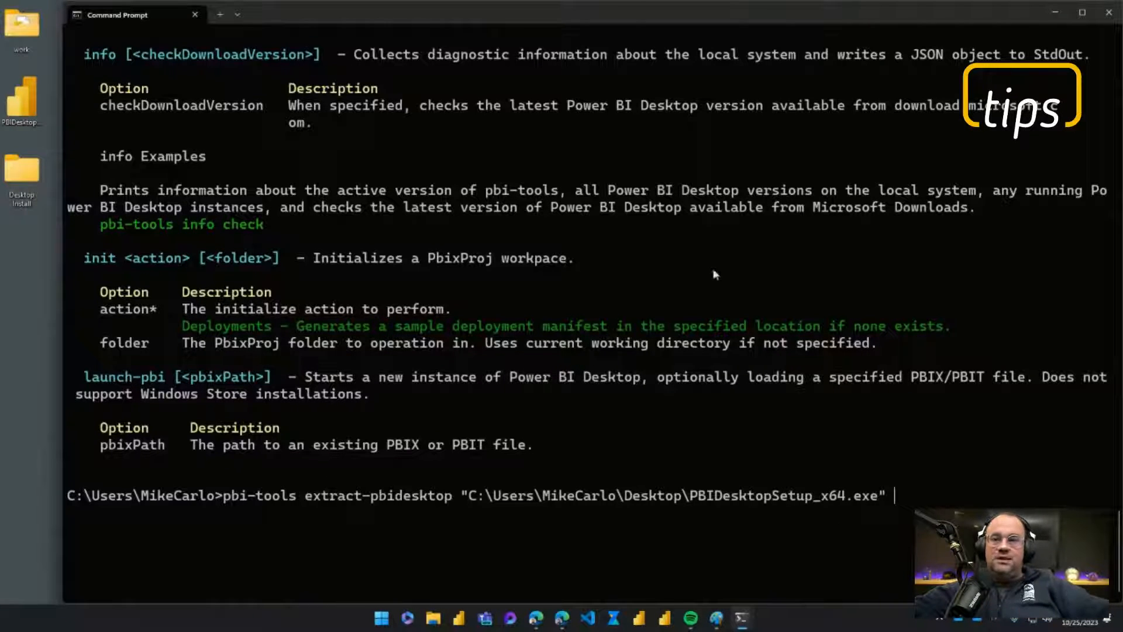
right_click(21, 172)
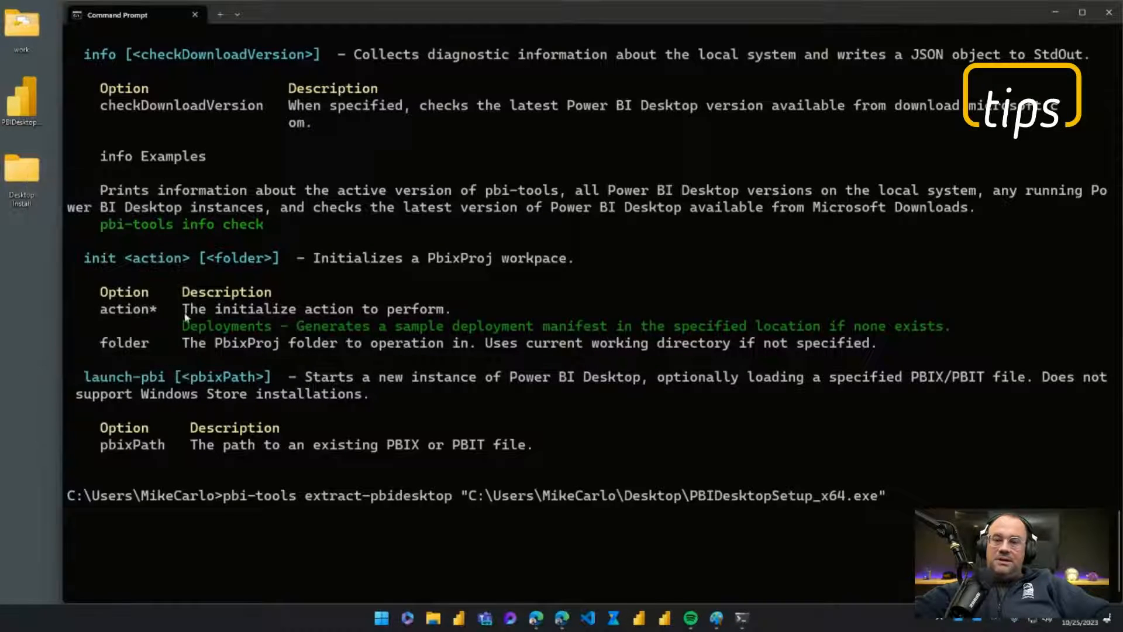
type("\"C:\\Users\\MikeCarlo\\Desktop\\Desktop Install\"")
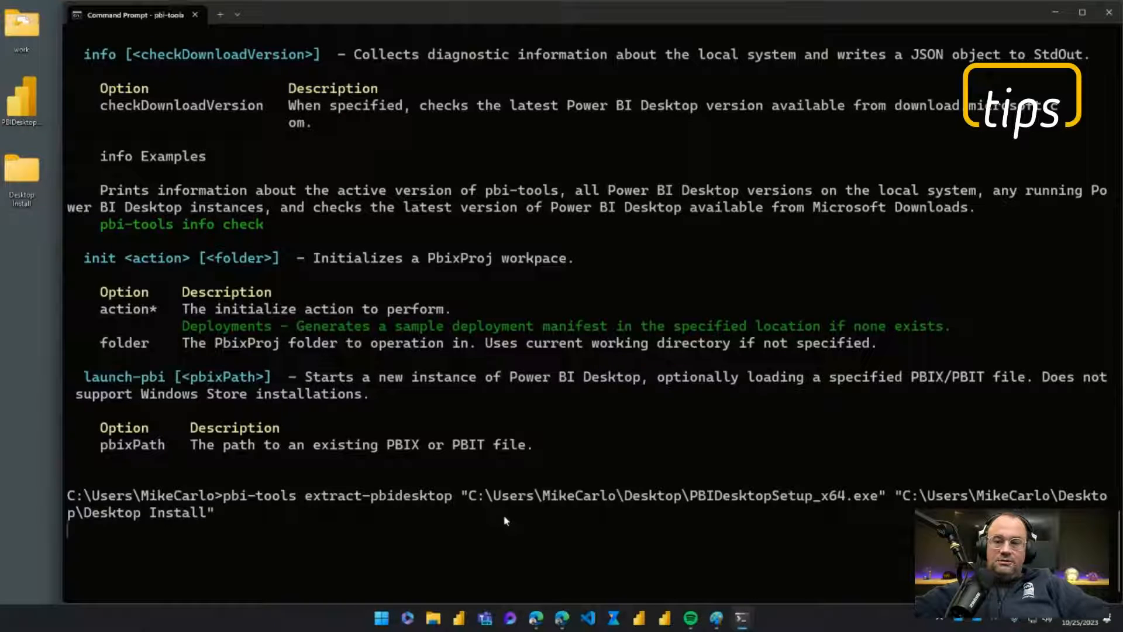
- Execute the extract-pbidesktop command, then put the Command Prompt window away
key("enter")
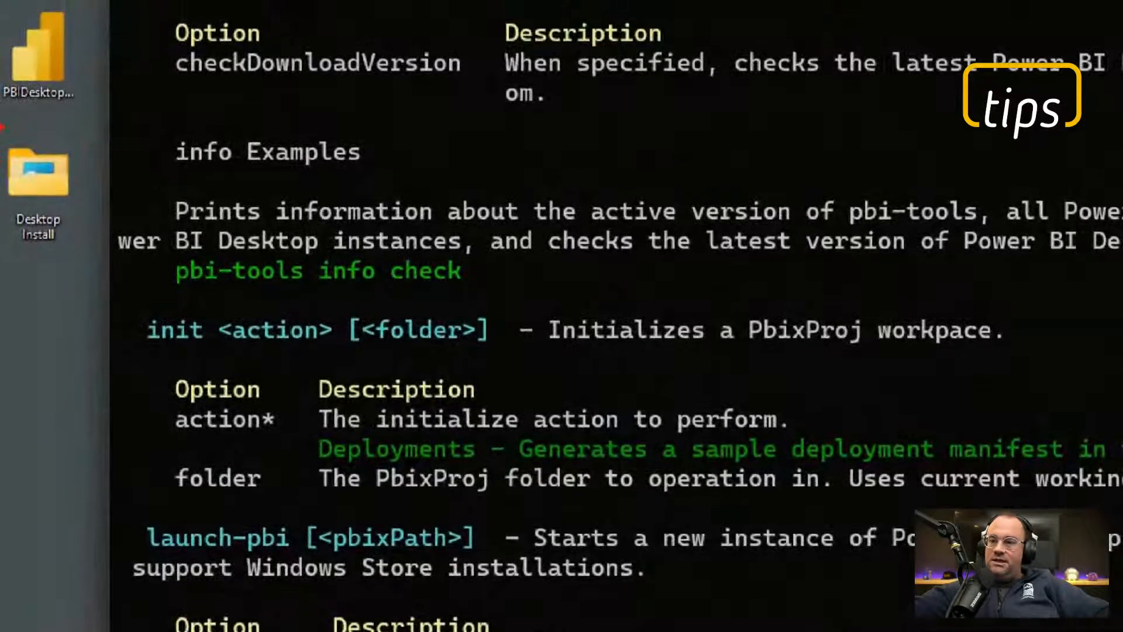
left_click(37, 172)
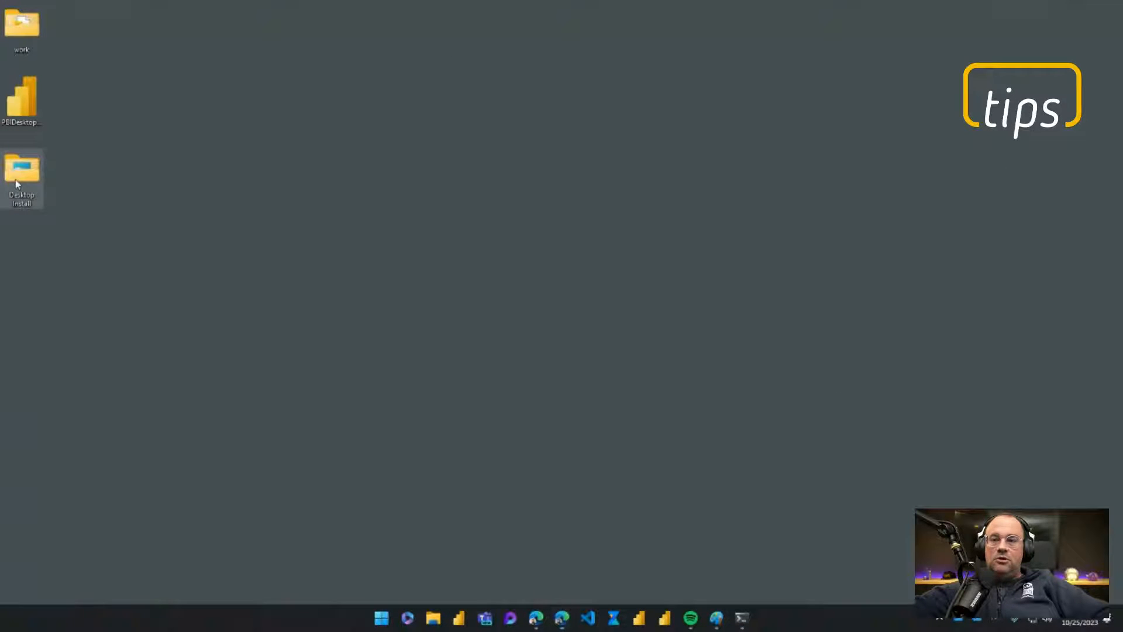
- Open Desktop Install, then its Microsoft Power BI Desktop folder with bin and license files
double_click(22, 172)
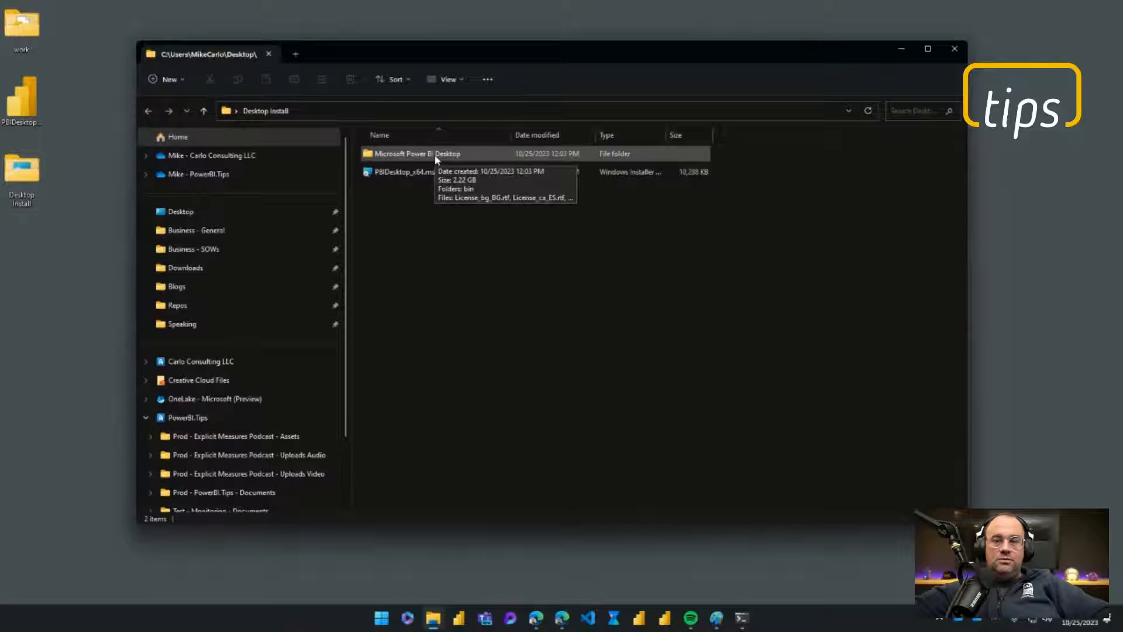
left_click(418, 153)
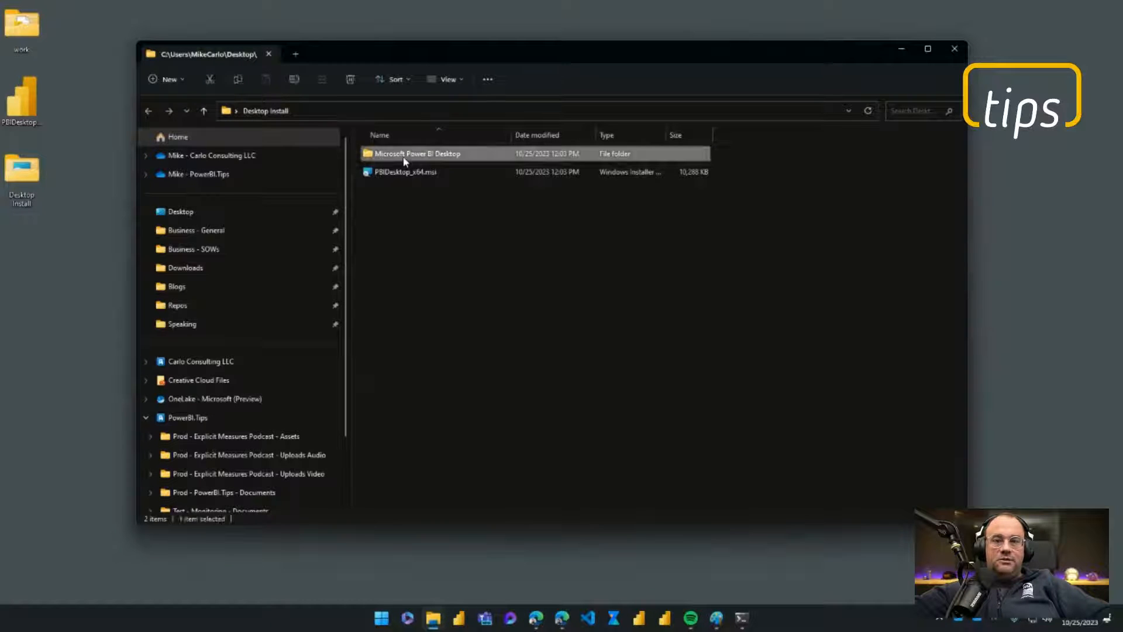
double_click(417, 154)
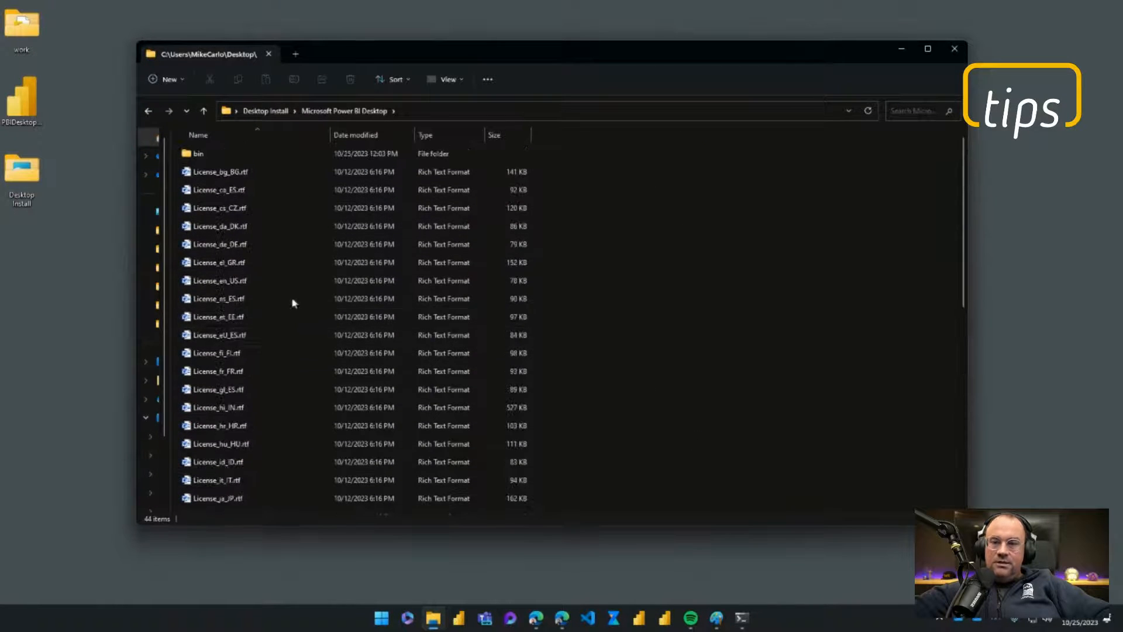
- Open the bin folder and scroll its 357 items down to PBIDesktop.exe
double_click(198, 153)
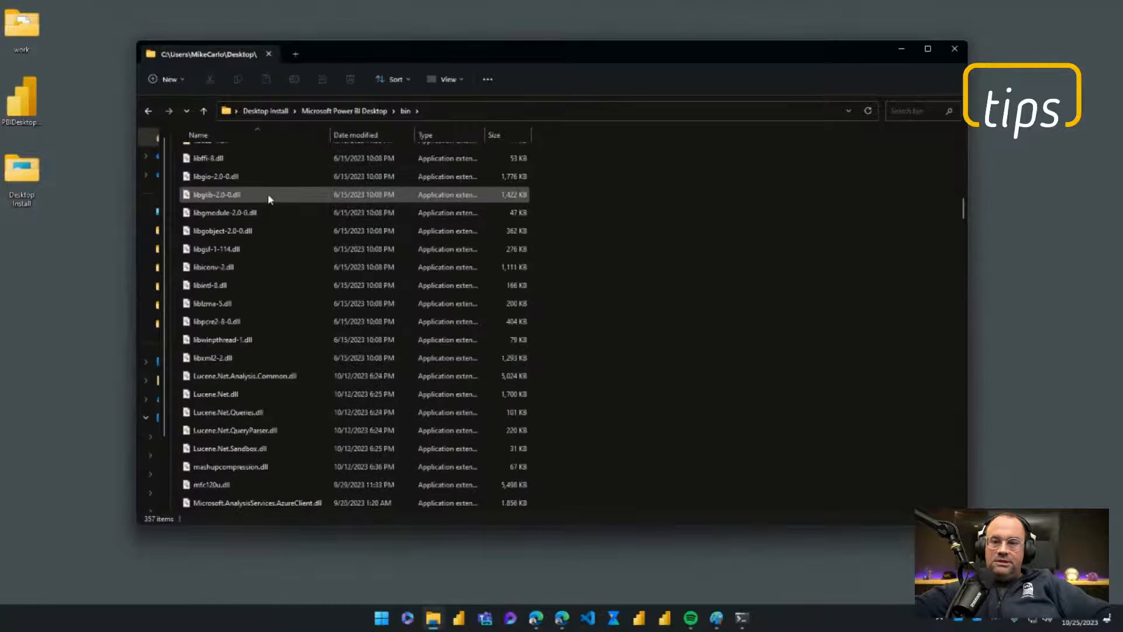
scroll("down", 3)
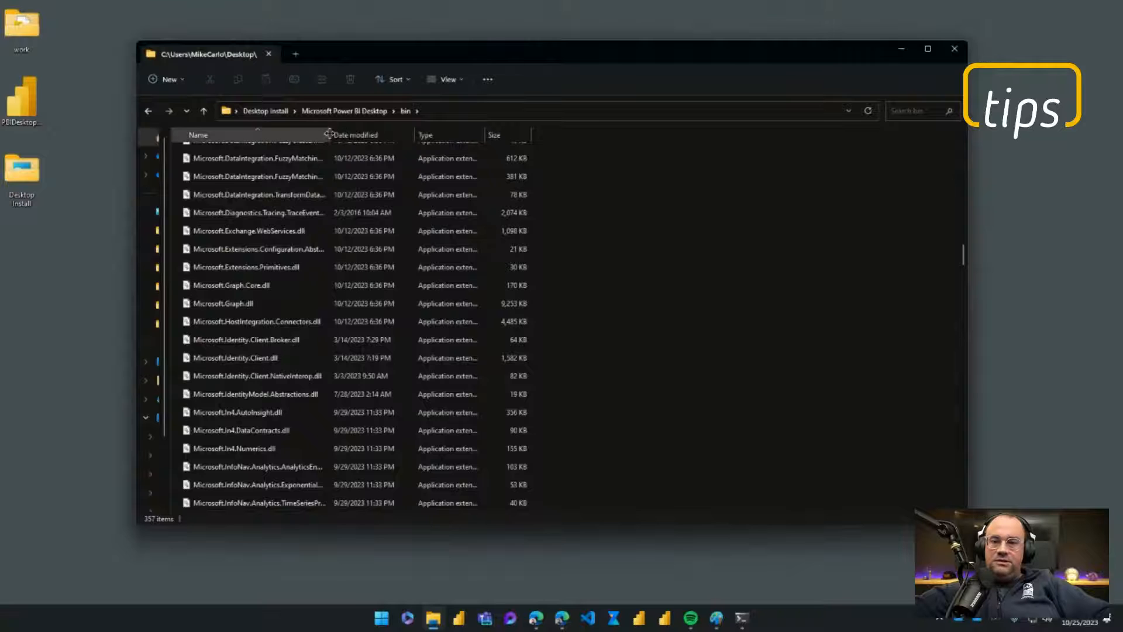
scroll("down", 3)
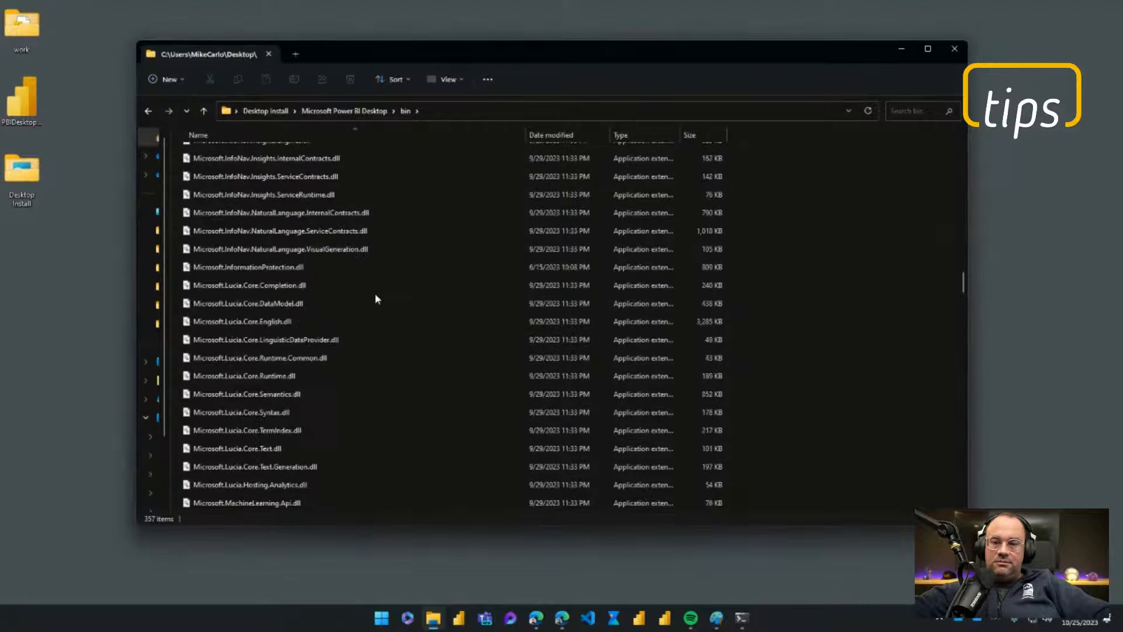
scroll("down", 3)
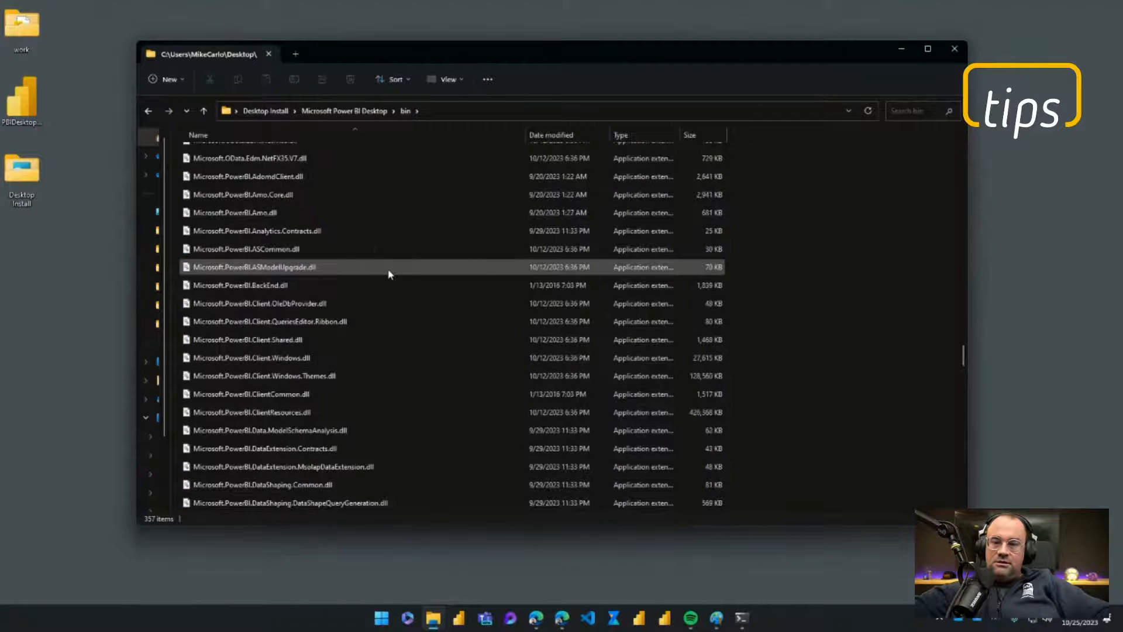
scroll("down", 3)
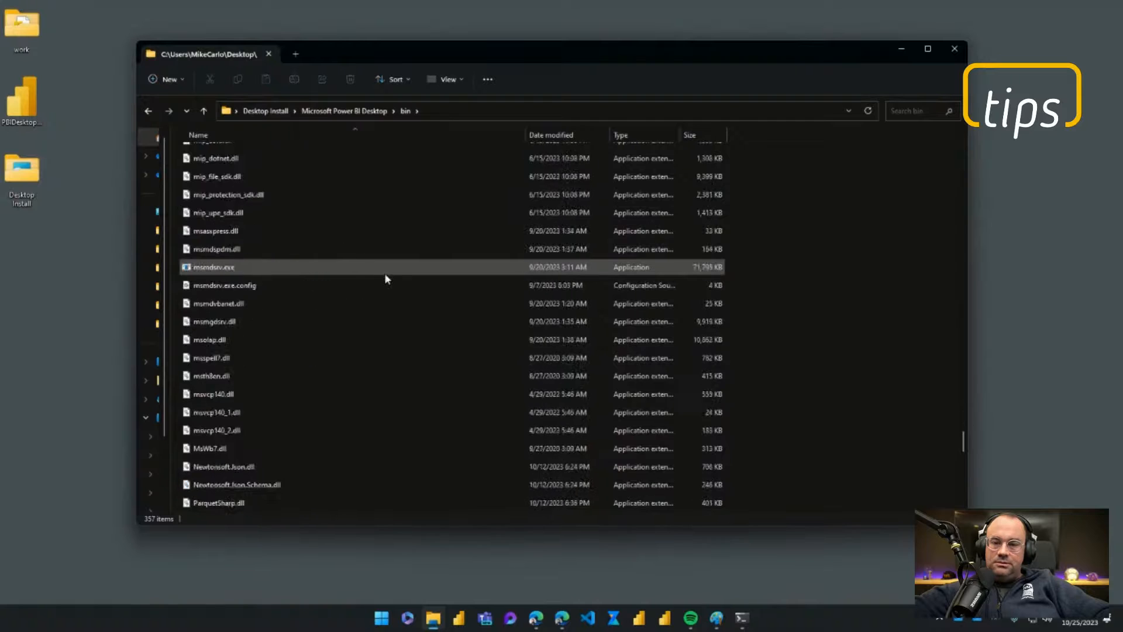
scroll("down", 3)
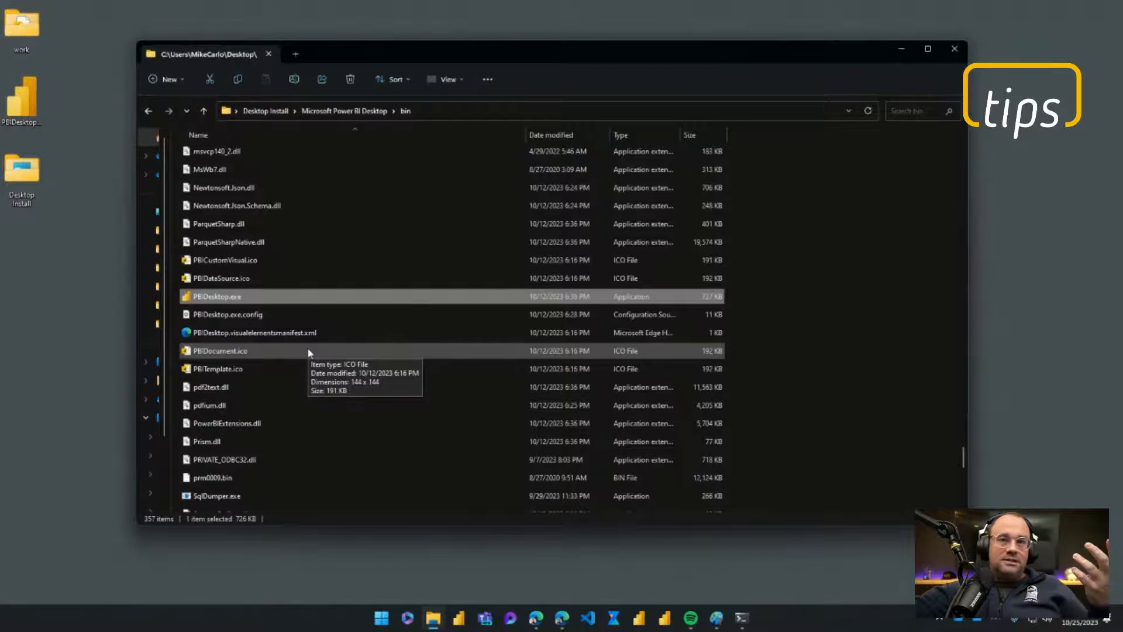
- Launch the extracted PBIDesktop.exe and dismiss the start screen to reach a blank untitled report
double_click(216, 296)
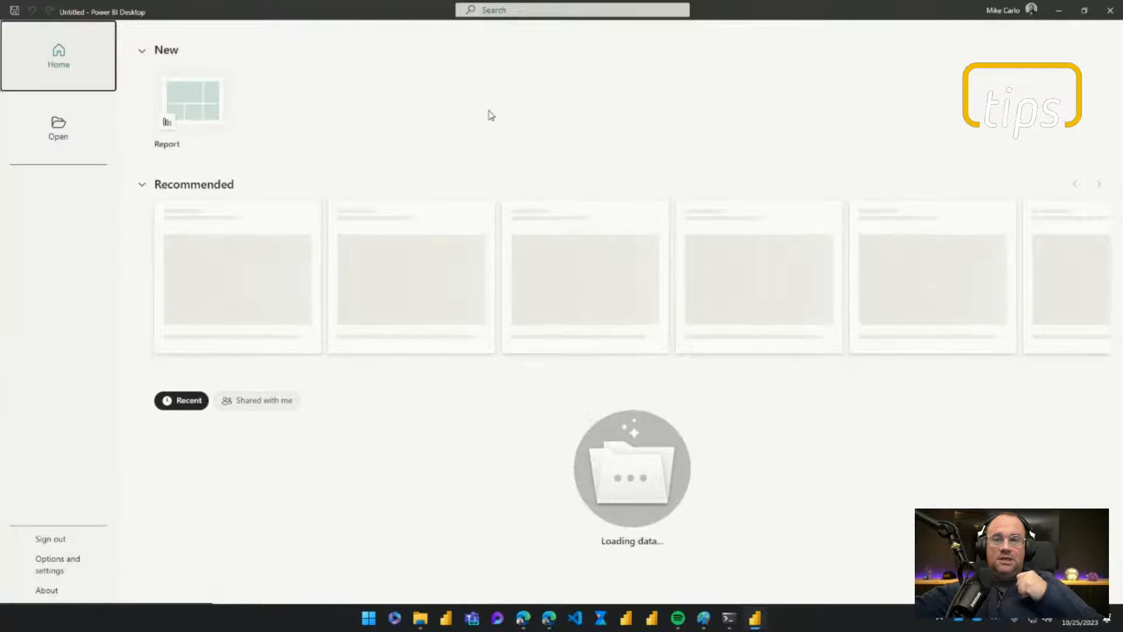
left_click(191, 102)
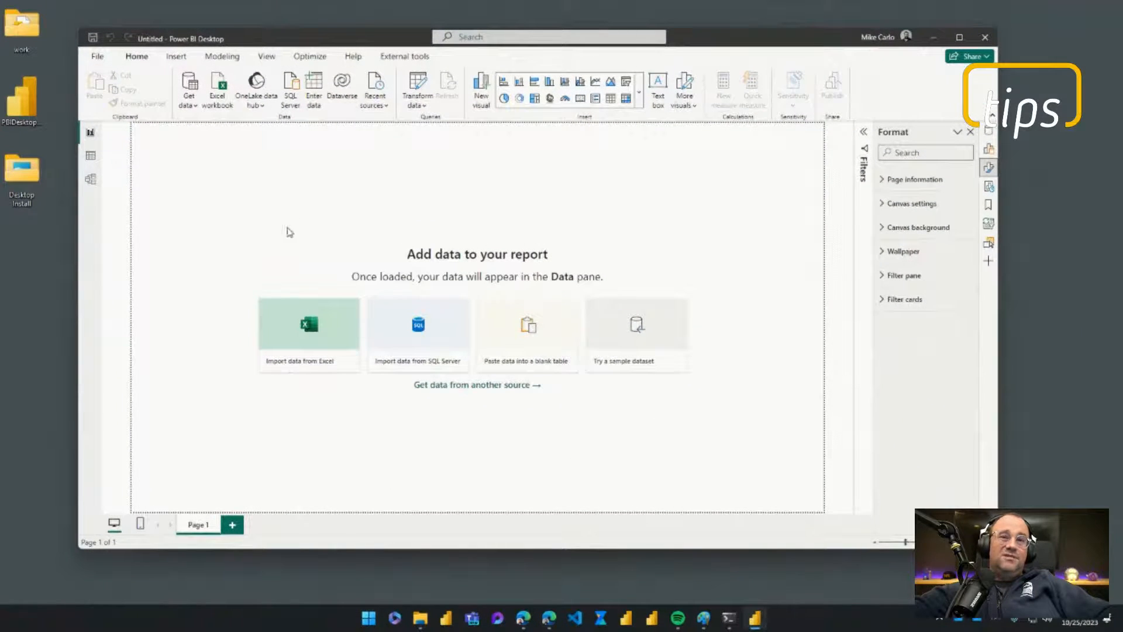
mouse_move(445, 618)
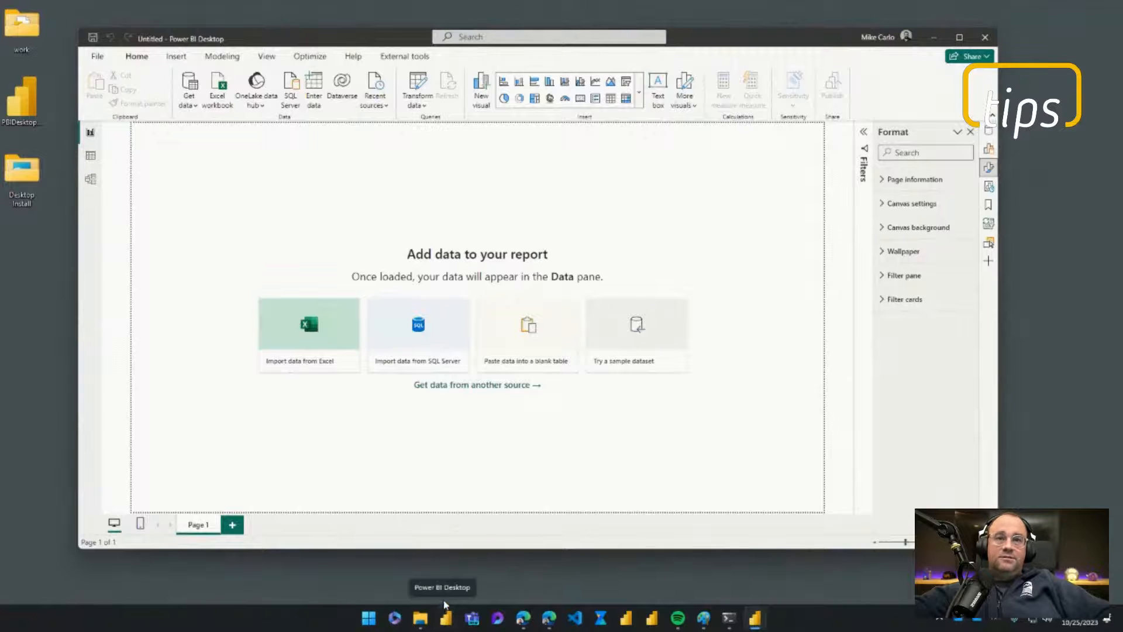